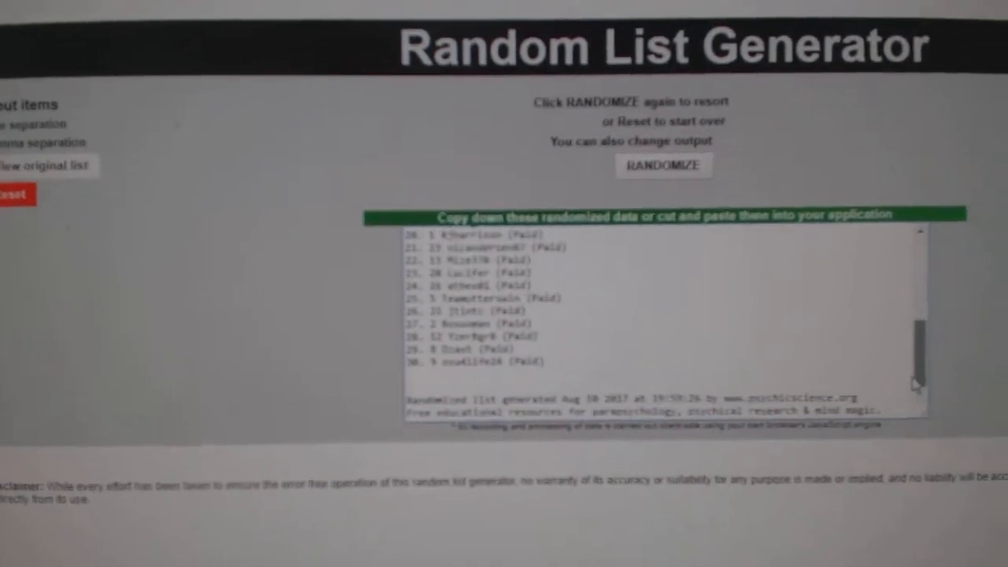
Step: Reshuffle the 30 participant names, then randomize the 30-item team city list
left_click(664, 166)
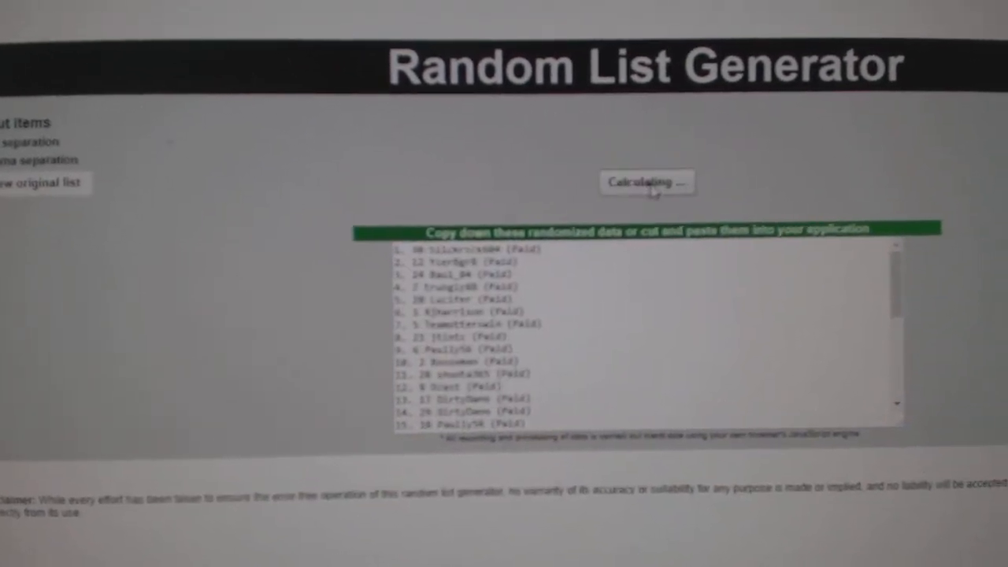
left_click(649, 182)
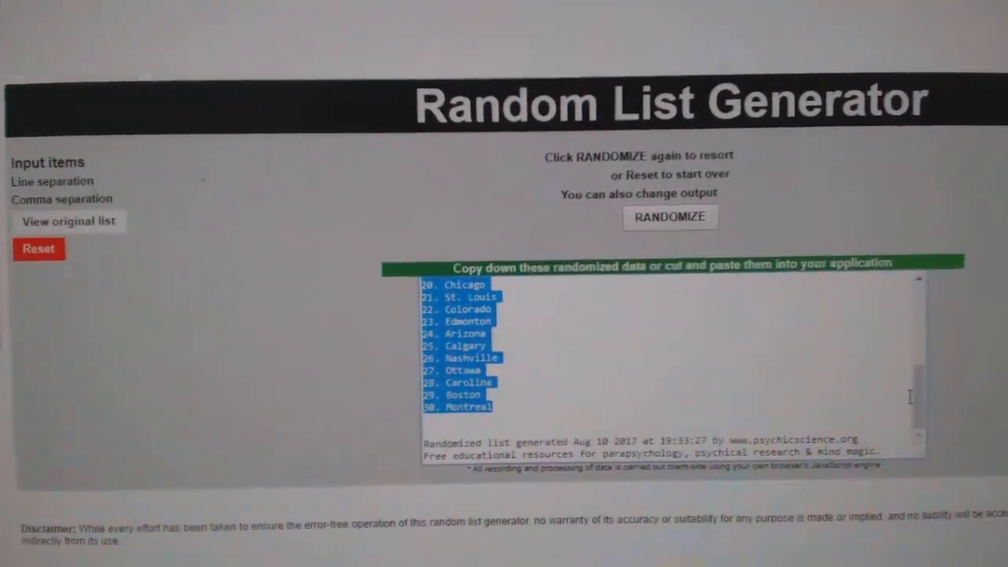
Step: Reshuffle the team cities into a new order beginning Washington, Florida, Calgary
left_click(670, 217)
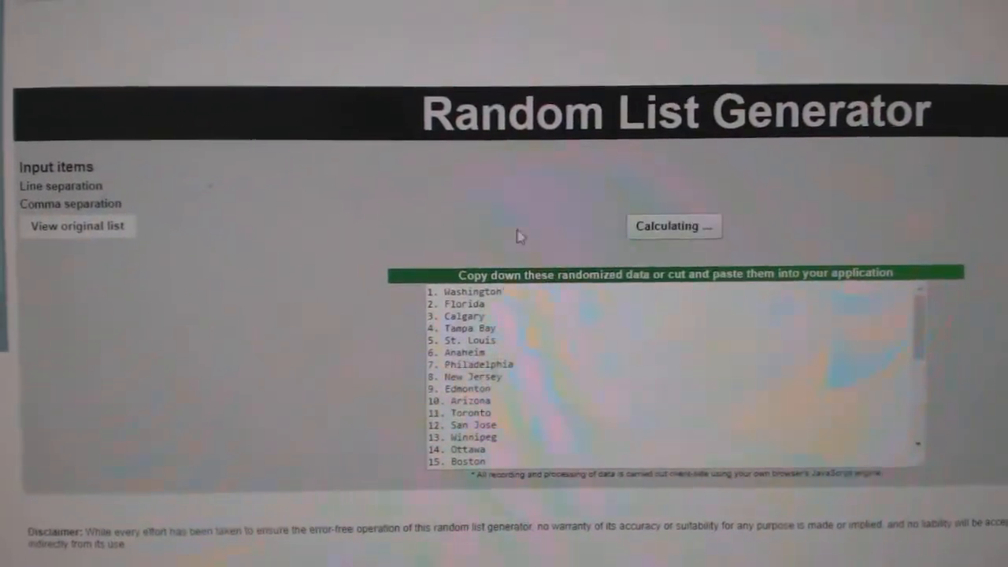
left_click(674, 226)
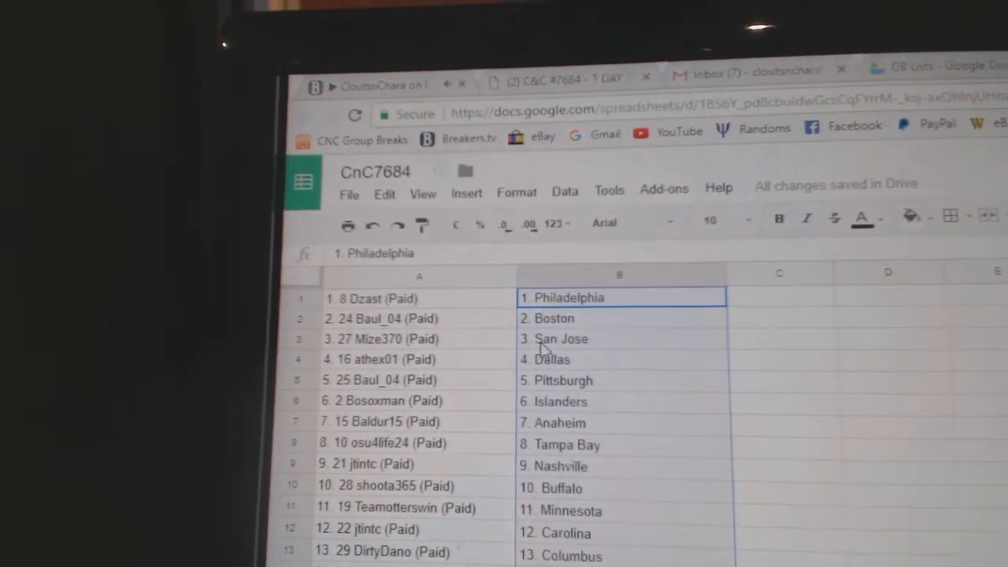
left_click(361, 367)
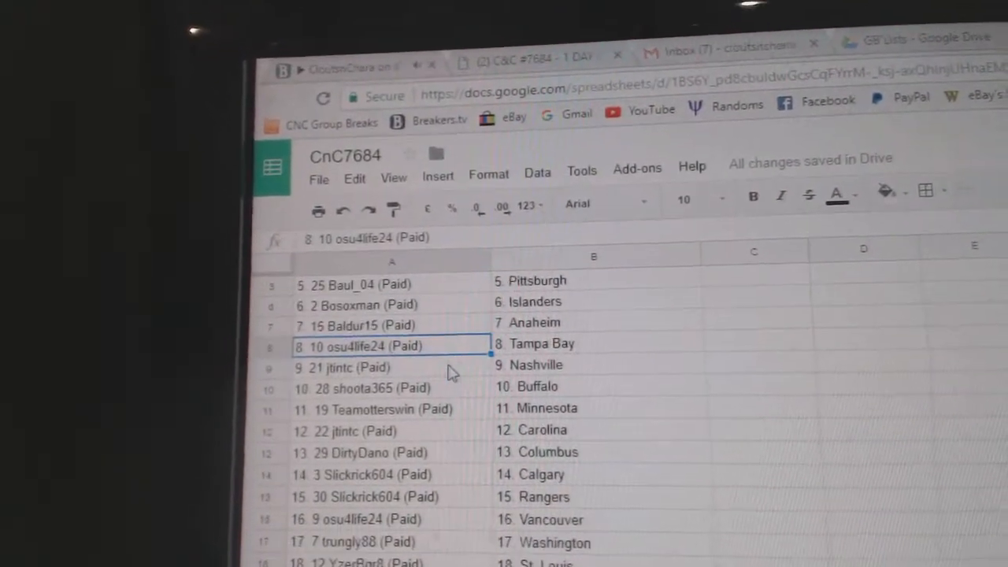
left_click(354, 367)
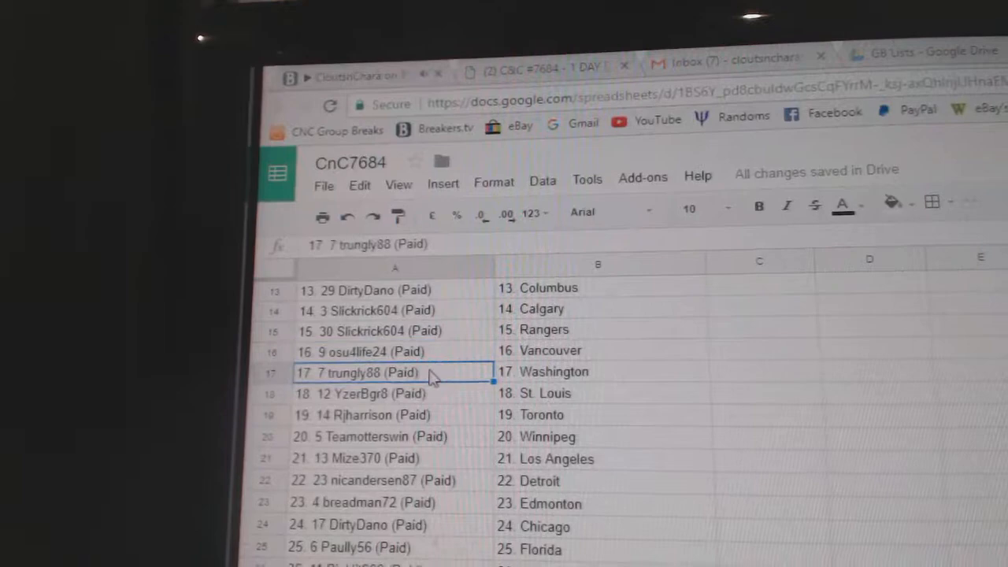
scroll("down", 3)
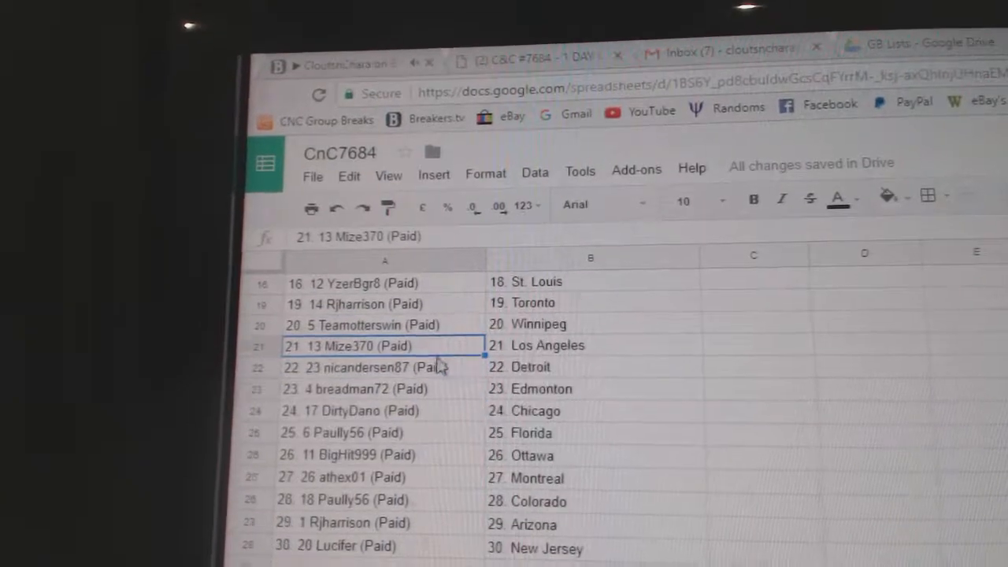
left_click(378, 369)
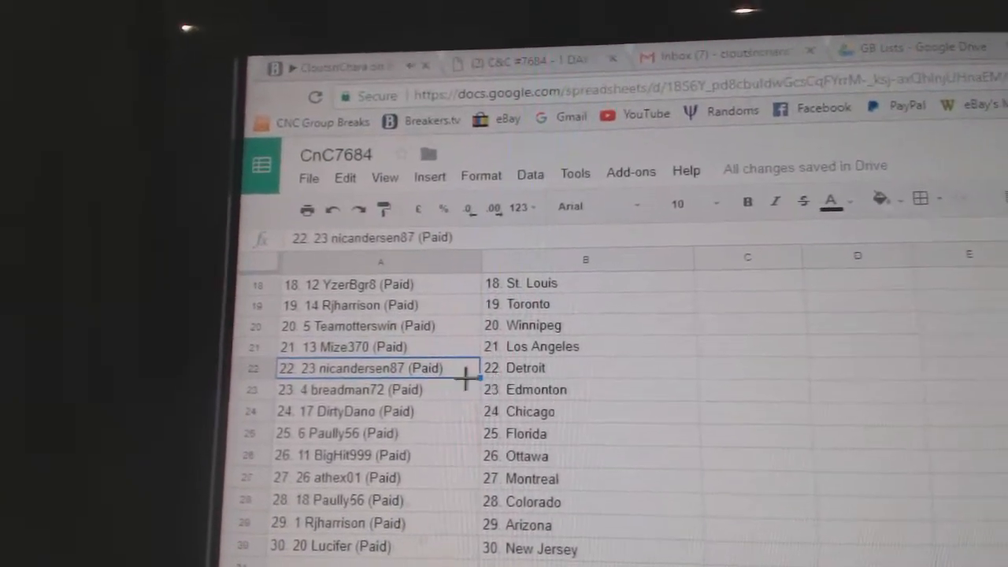